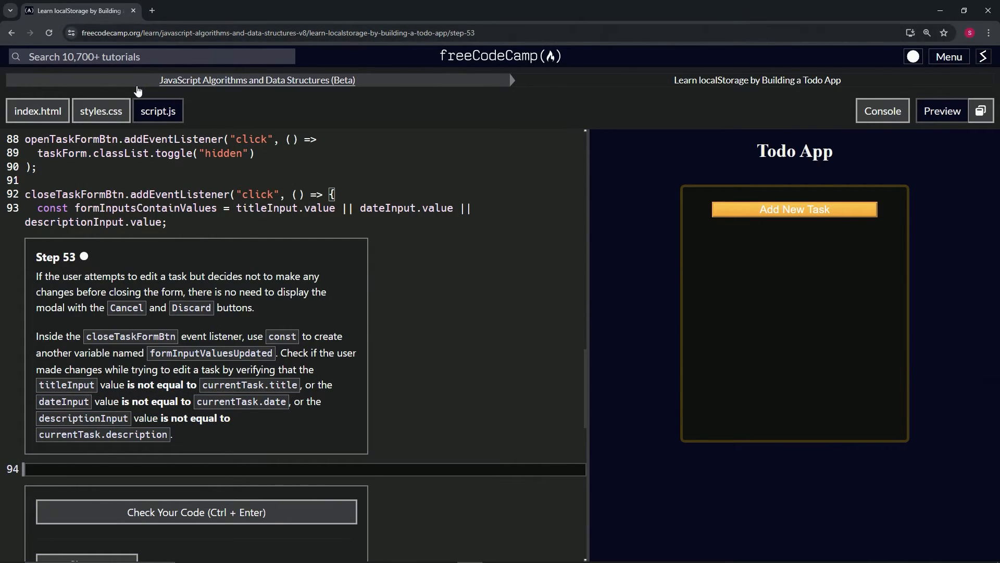
mouse_move(338, 91)
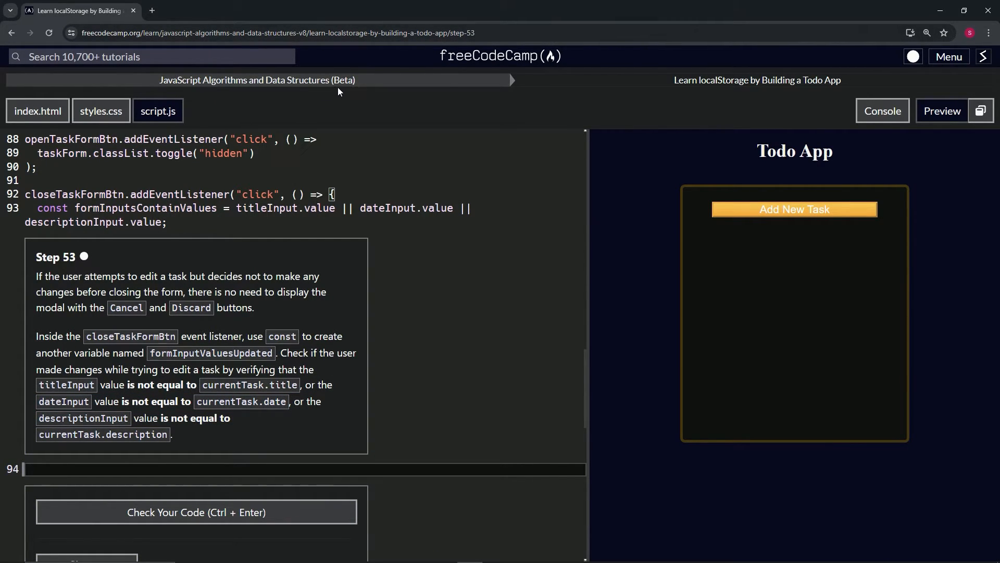
mouse_move(811, 100)
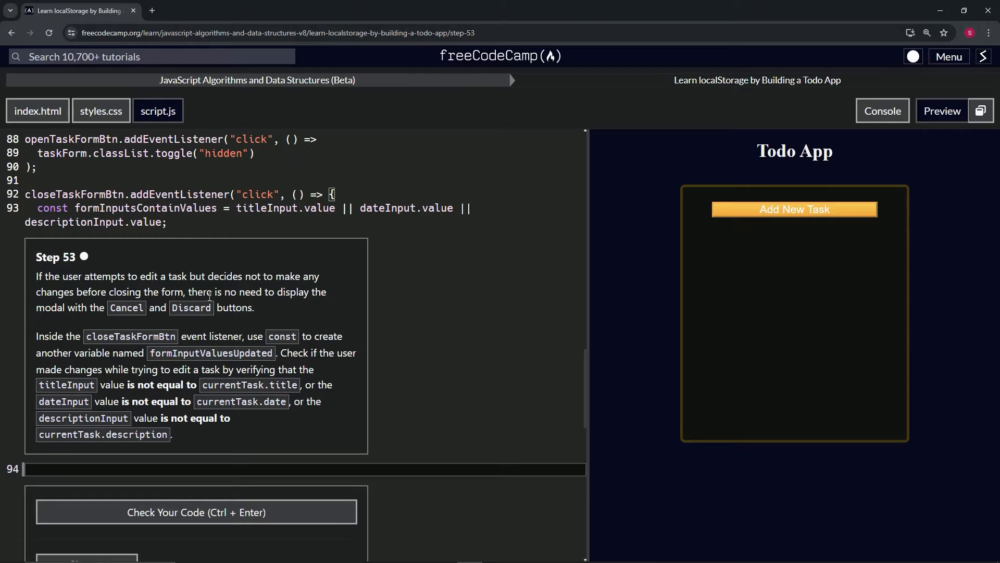
mouse_move(78, 322)
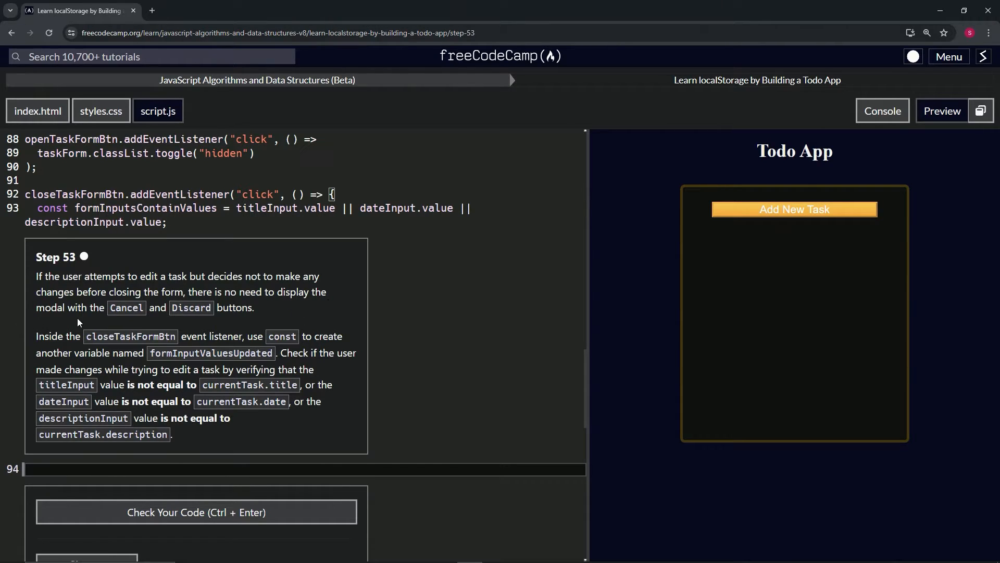
mouse_move(187, 319)
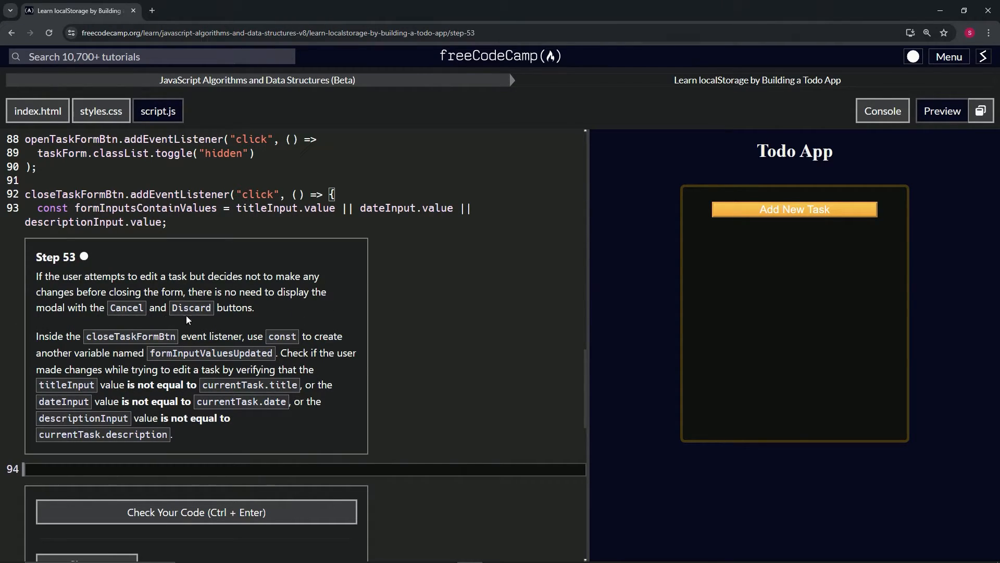
mouse_move(273, 320)
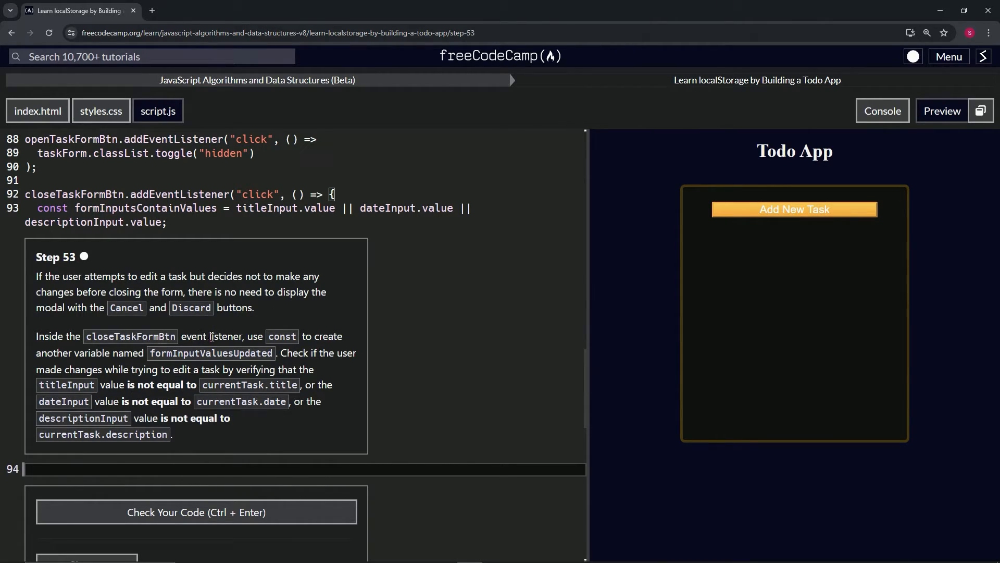
mouse_move(342, 342)
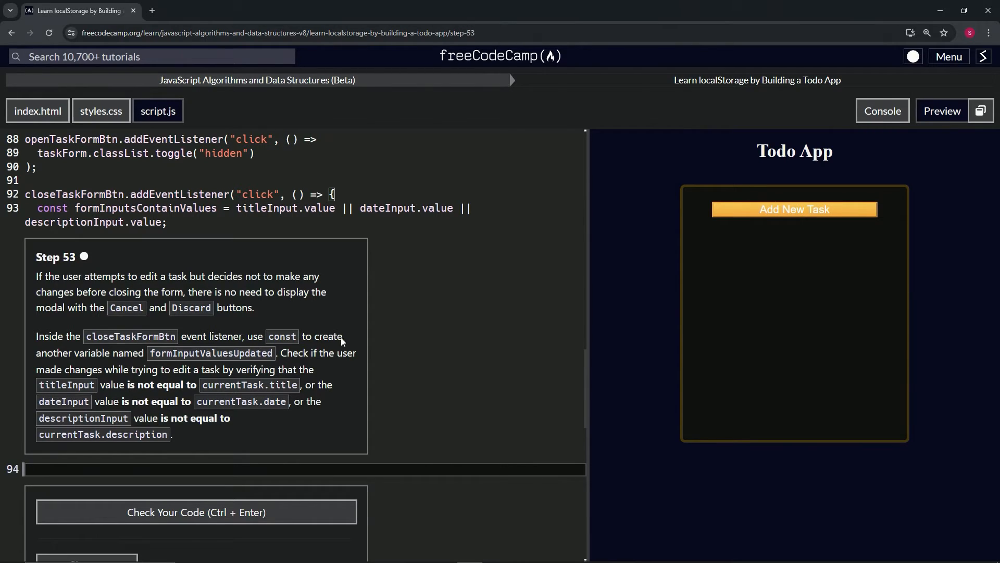
mouse_move(198, 354)
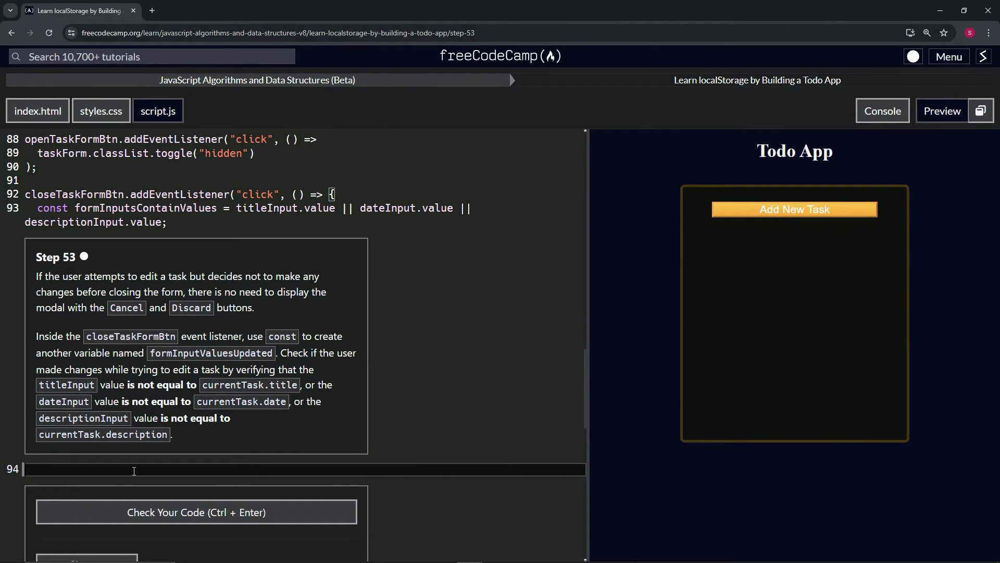
- Write 'const formInputValuesUpdated =' on line 94 inside the close-form listener
type("const")
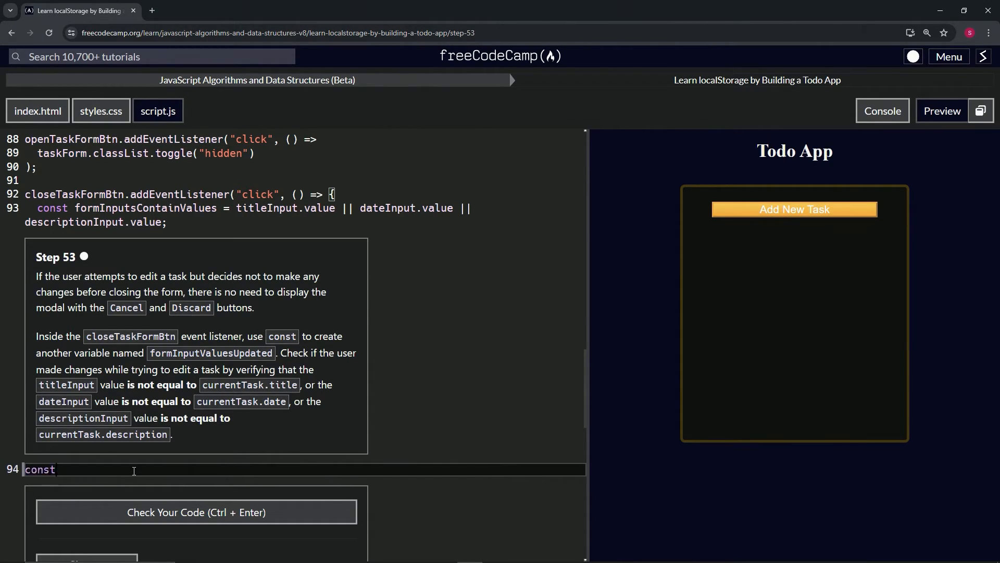
type("form")
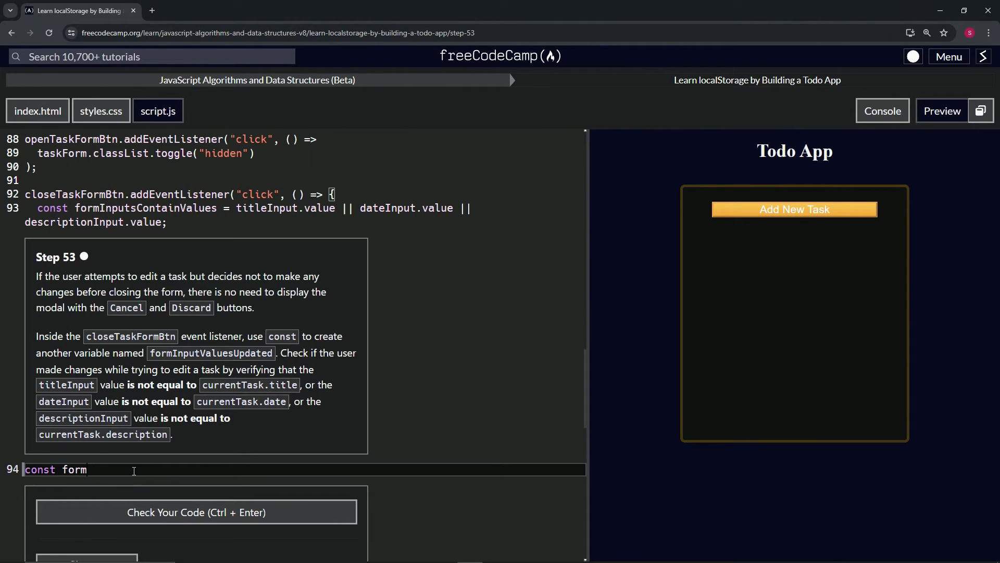
type("InputValues")
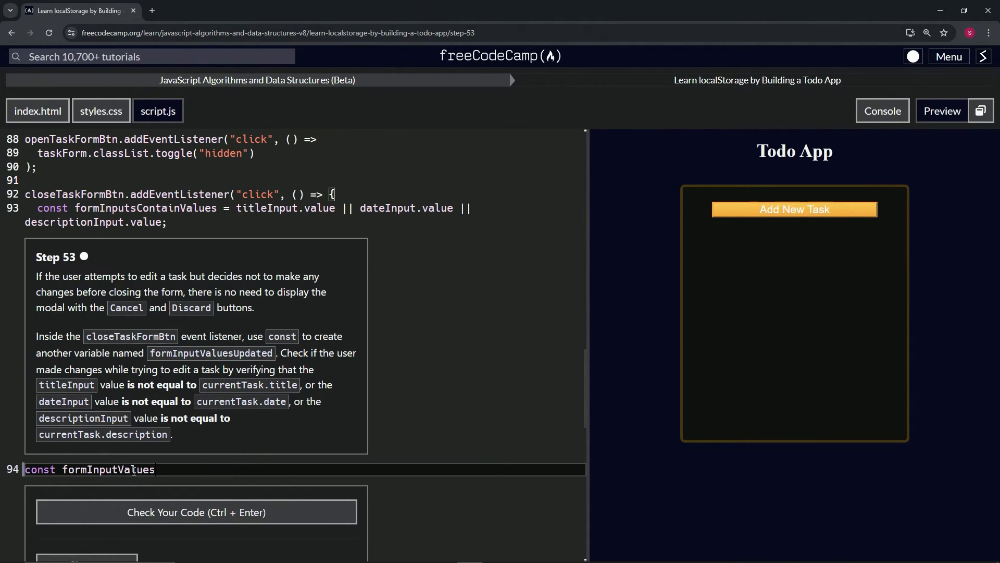
type("Updated")
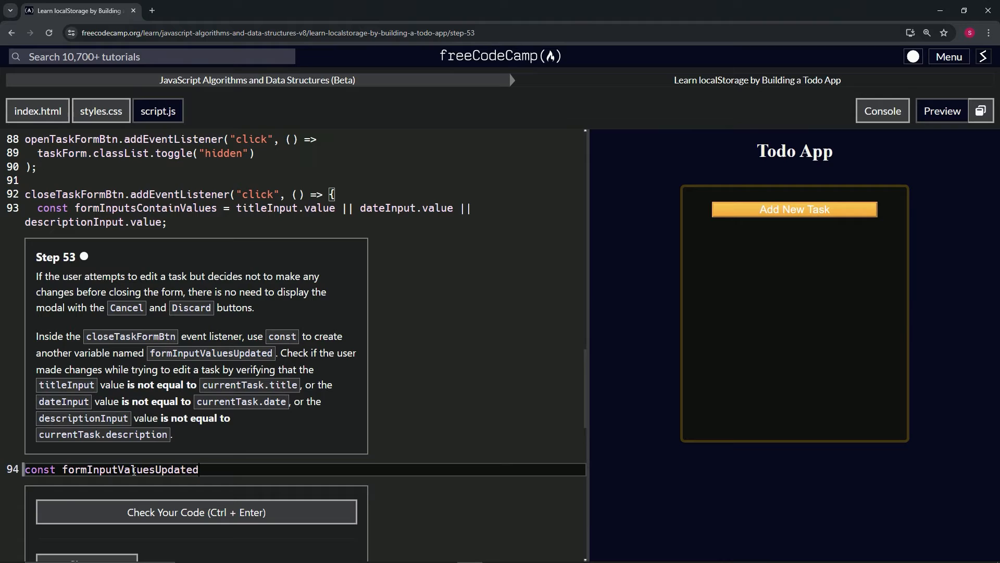
type("=")
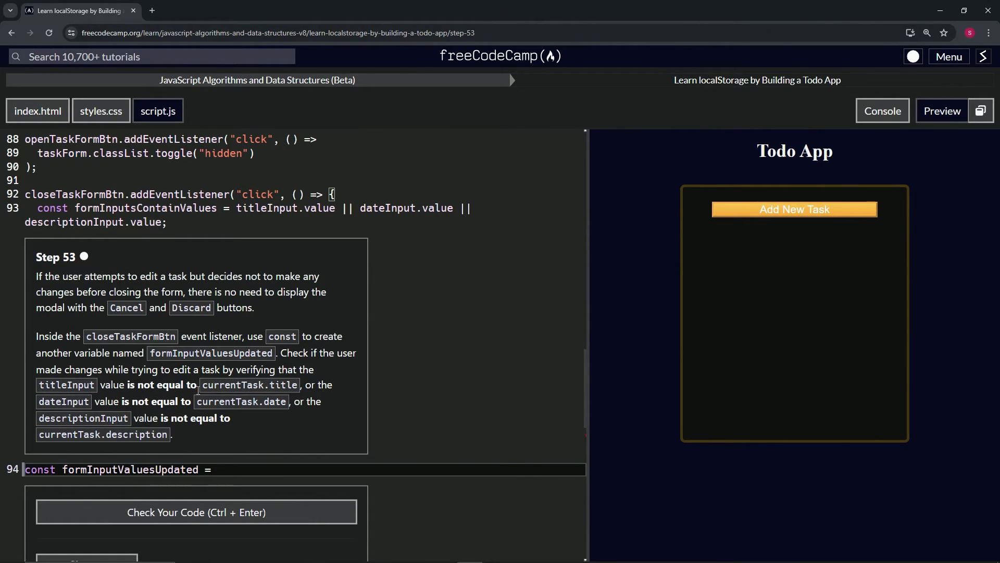
- Scroll up to editTask to copy its title, date and description assignment lines, then back down
scroll("up", 3)
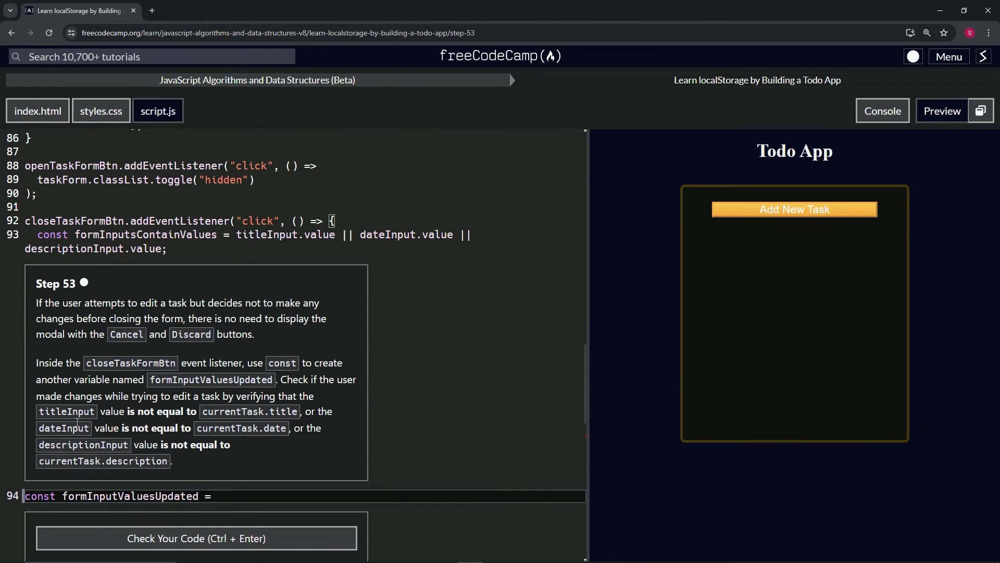
scroll("up", 3)
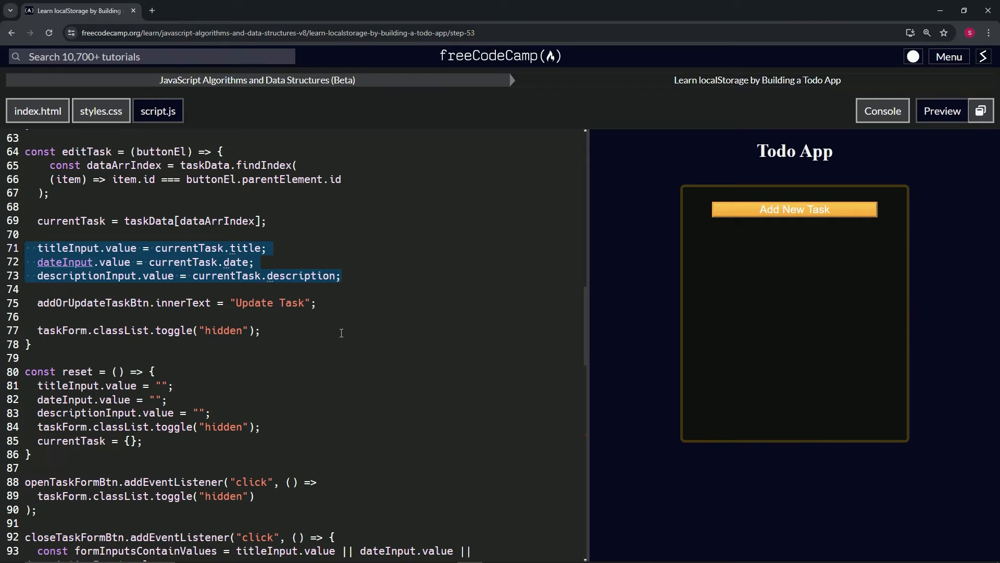
scroll("down", 3)
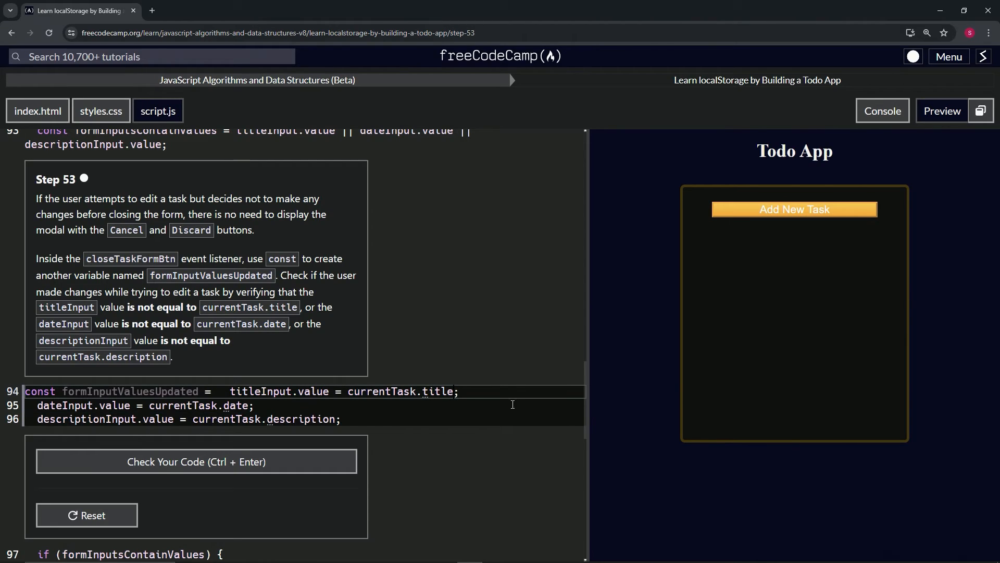
mouse_move(518, 406)
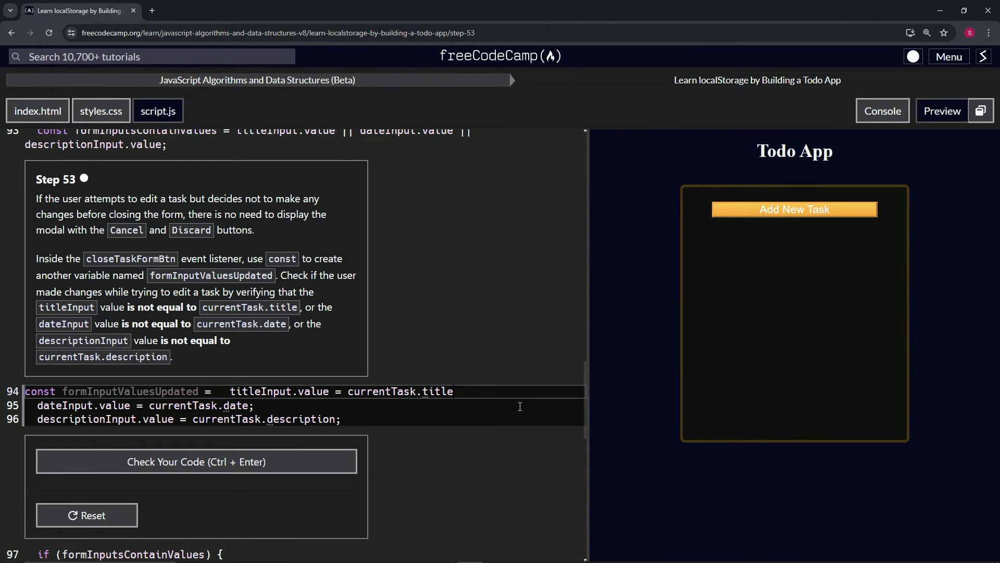
- Join the three pasted assignments onto line 94 with ||, removing their semicolons
type("||")
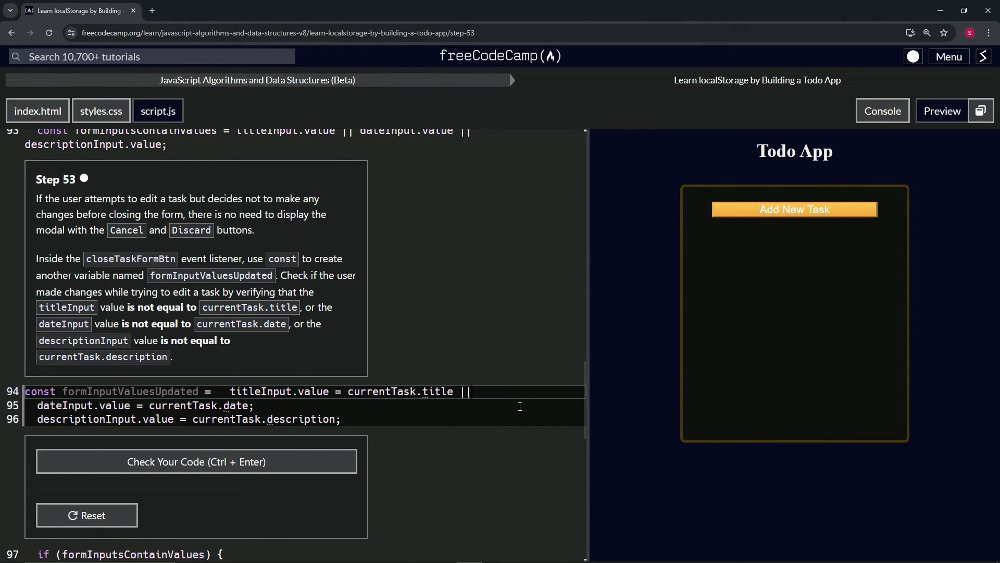
type("dateInput.value = currentTask.date;")
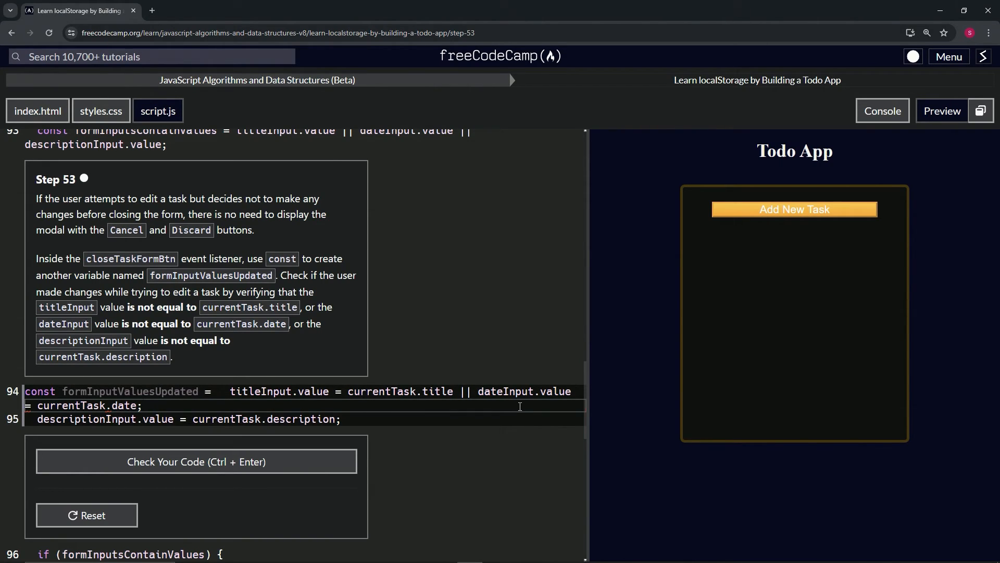
key("Backspace")
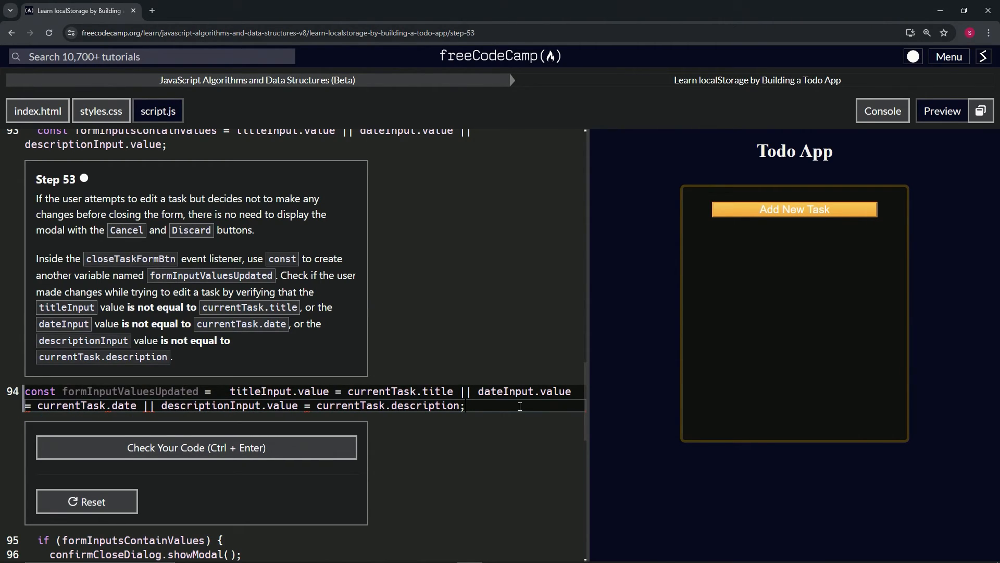
key("Backspace")
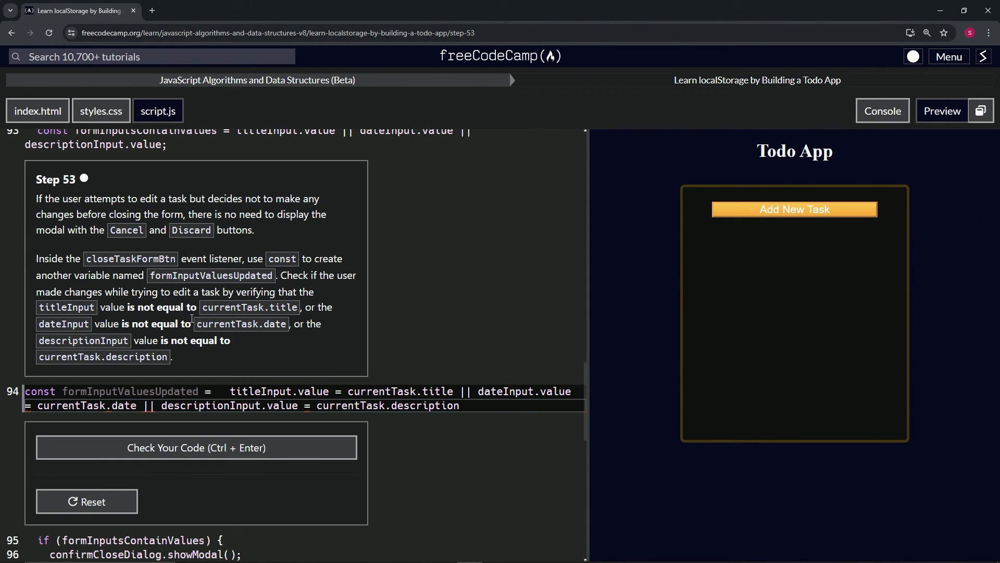
mouse_move(338, 397)
type("!")
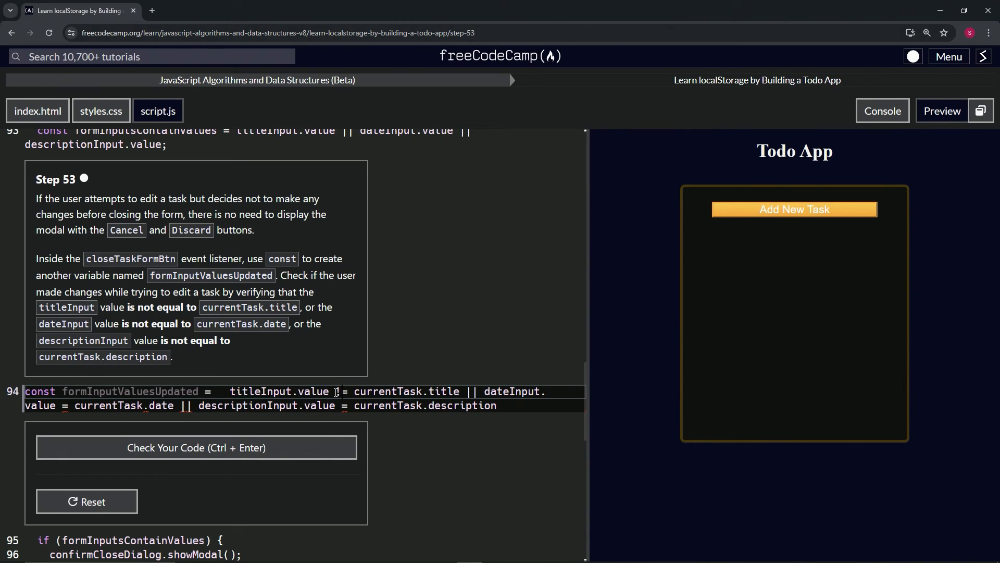
- Turn each = between an input value and its currentTask property into !==
type("=")
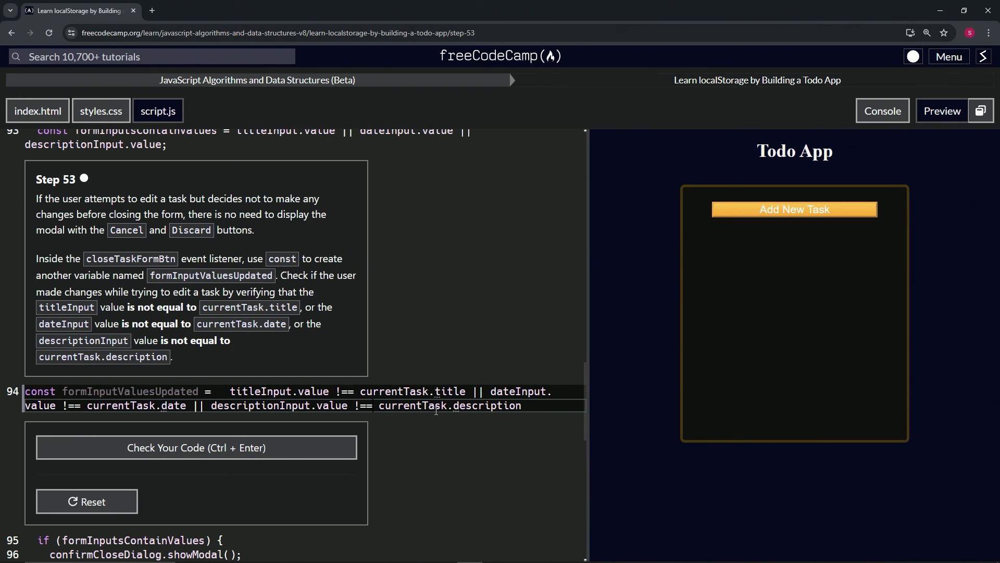
mouse_move(526, 405)
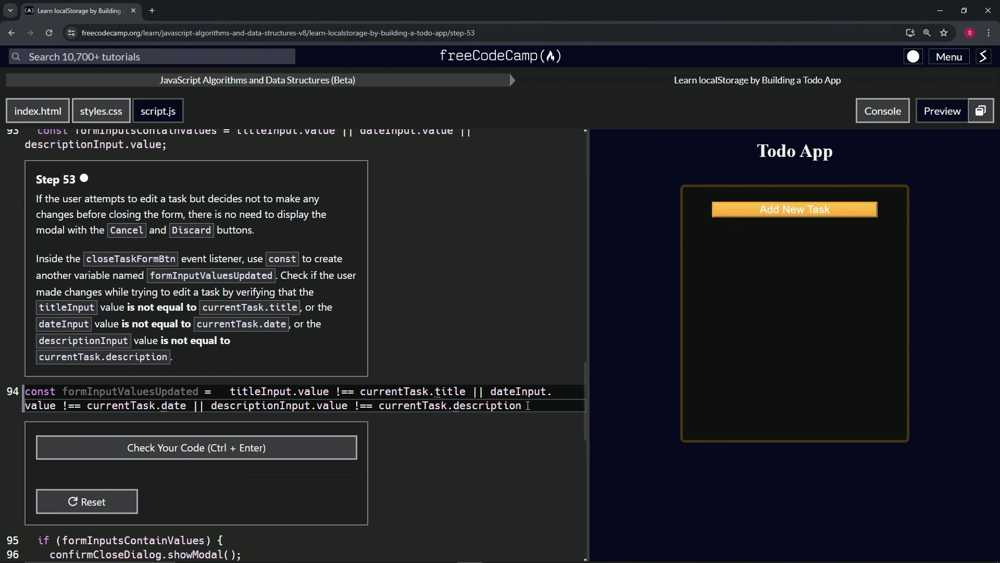
- Check the code for Step 53, then submit it and continue to Step 54
left_click(197, 447)
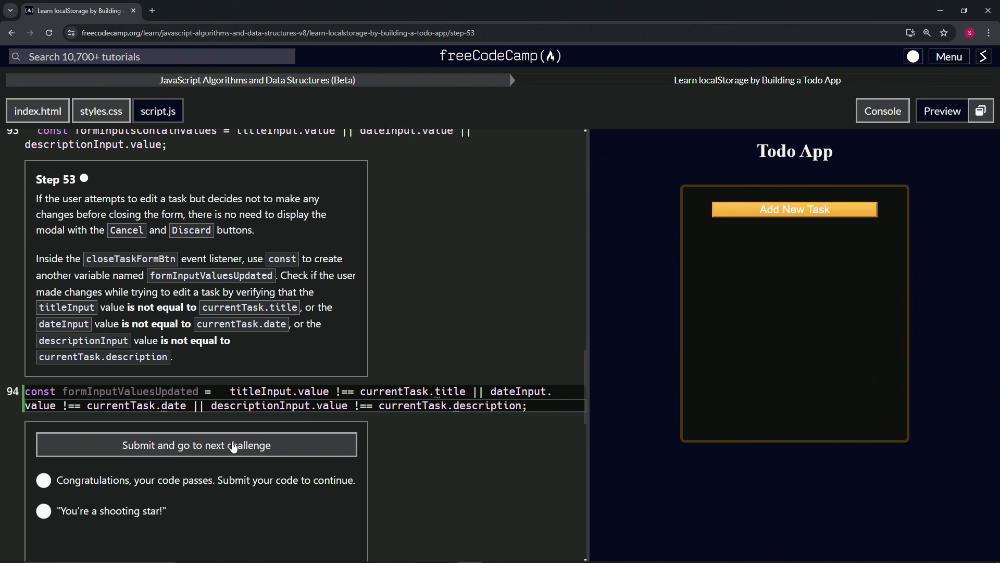
left_click(196, 445)
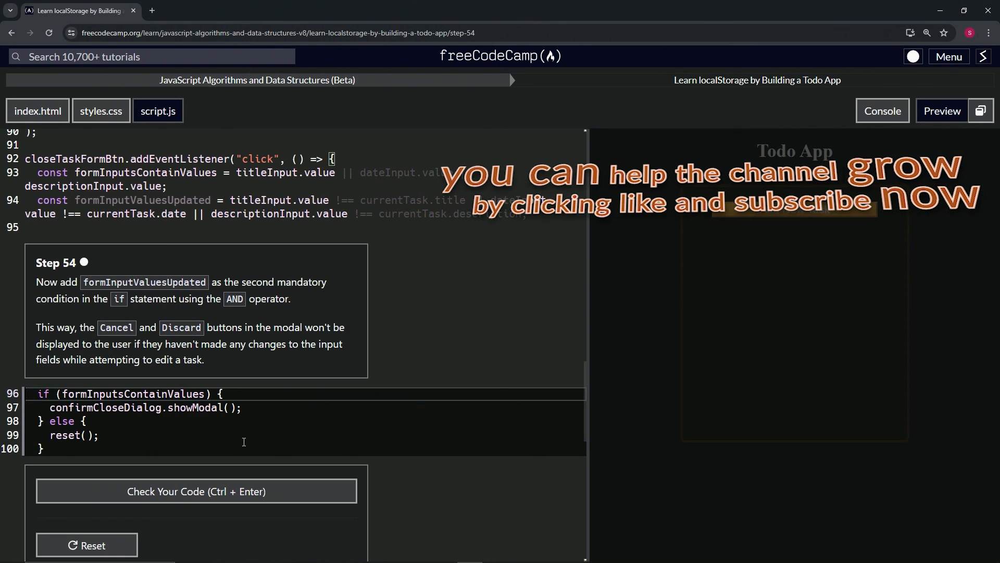